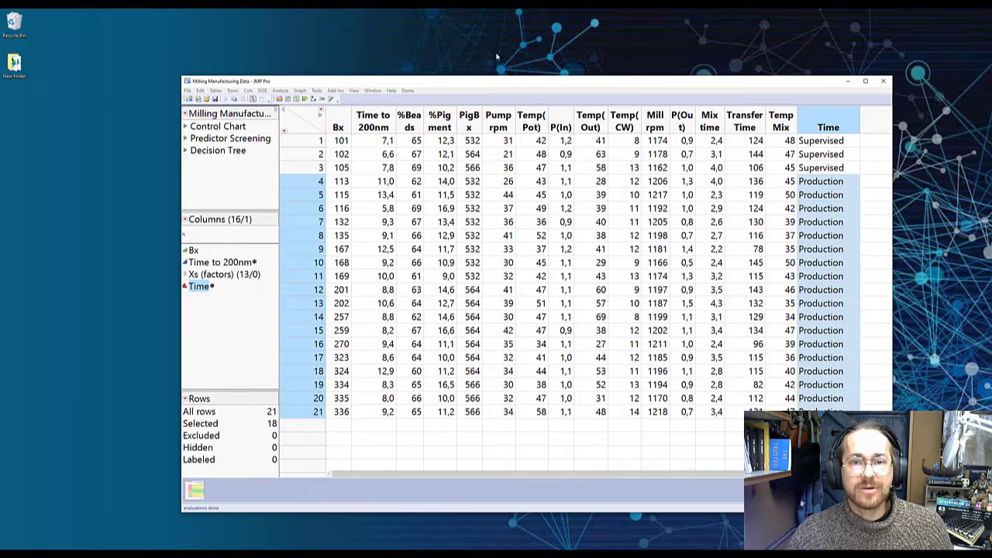
Step: Select the Xs (factors) column group holding all thirteen factor columns
left_click(225, 286)
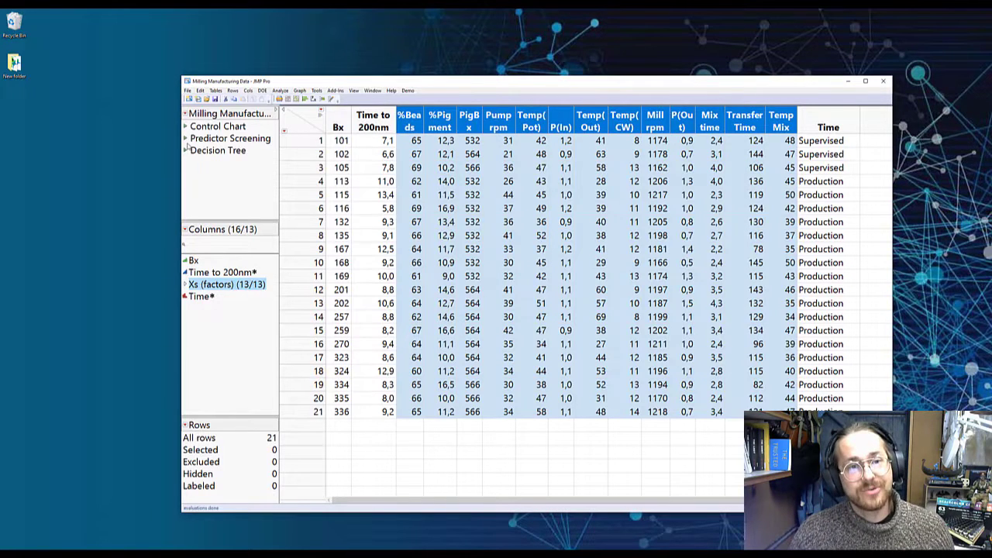
Step: Run the saved Predictor Screening script to rank factors for Time to 200nm
left_click(230, 138)
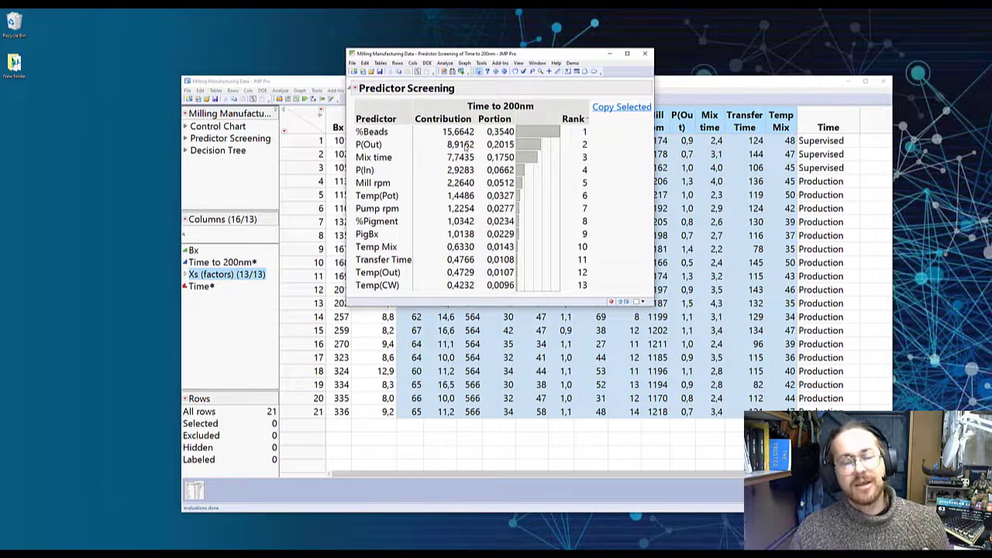
mouse_move(431, 148)
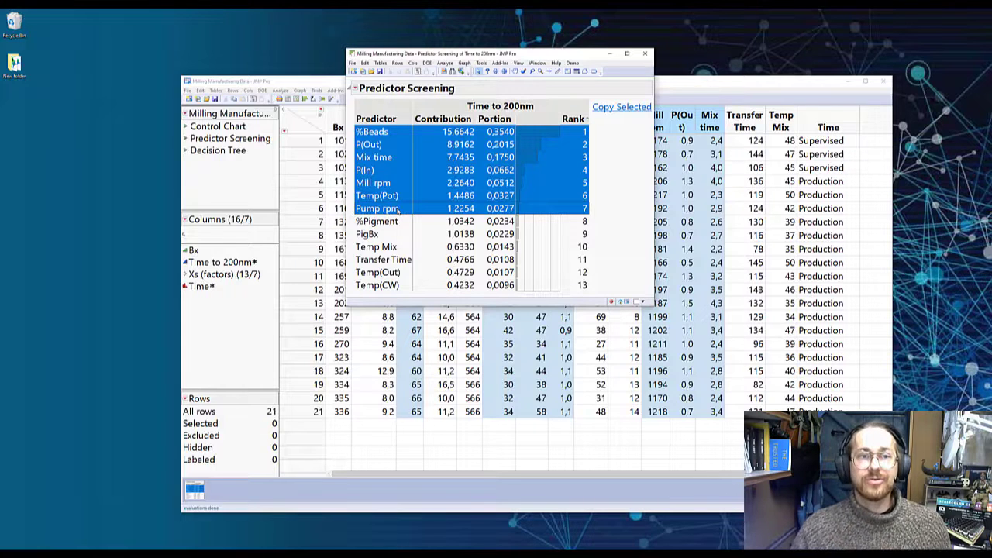
Step: Minimize the Predictor Screening report and run the saved Decision Tree script
left_click(645, 53)
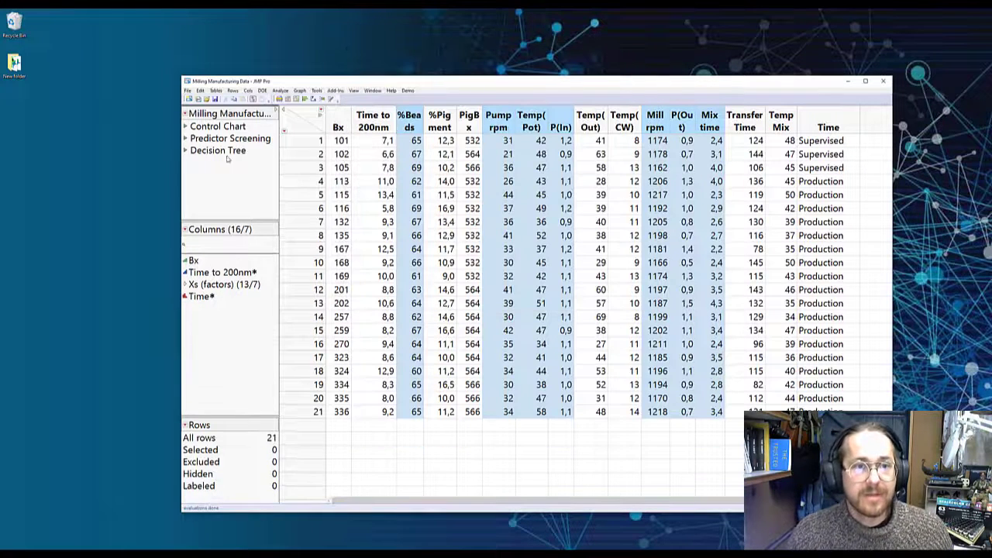
mouse_move(221, 150)
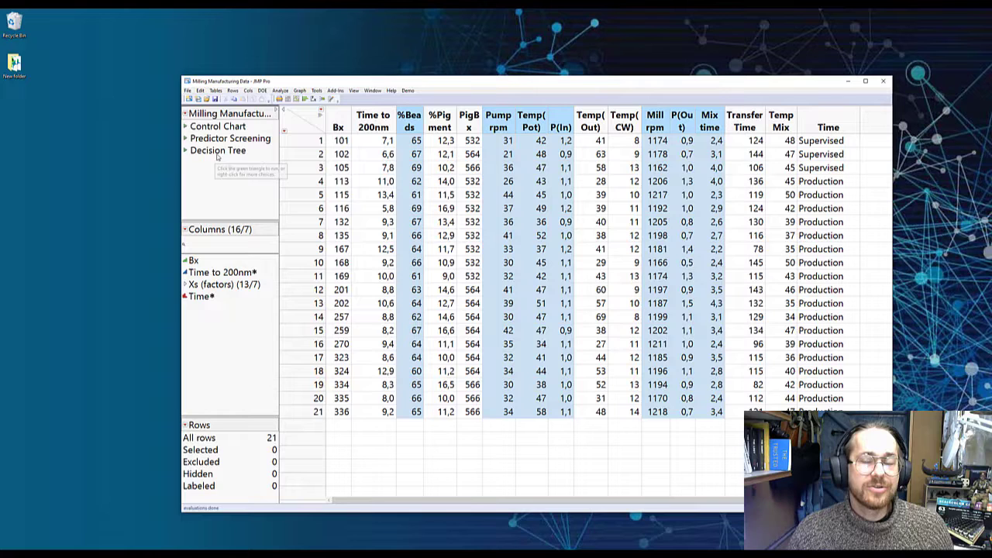
mouse_move(220, 158)
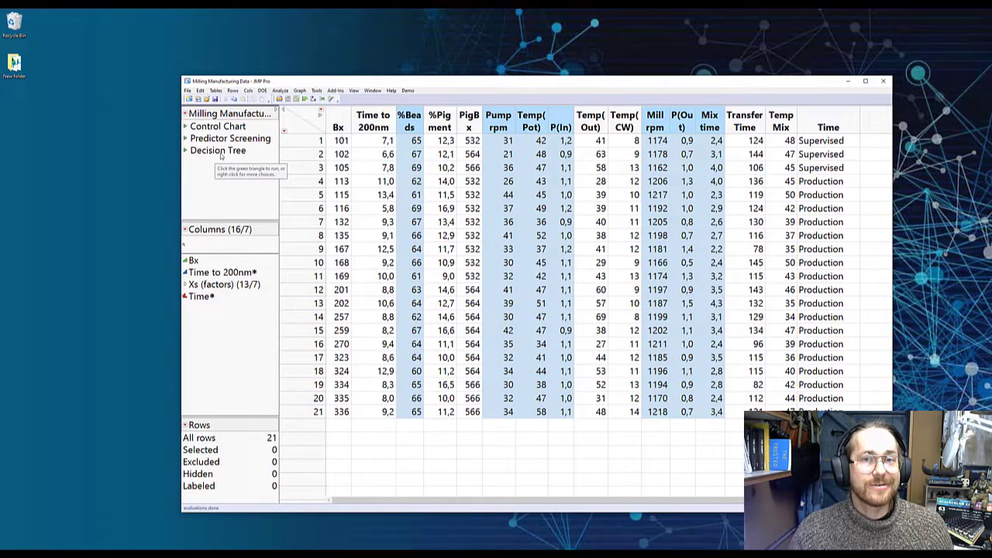
left_click(217, 149)
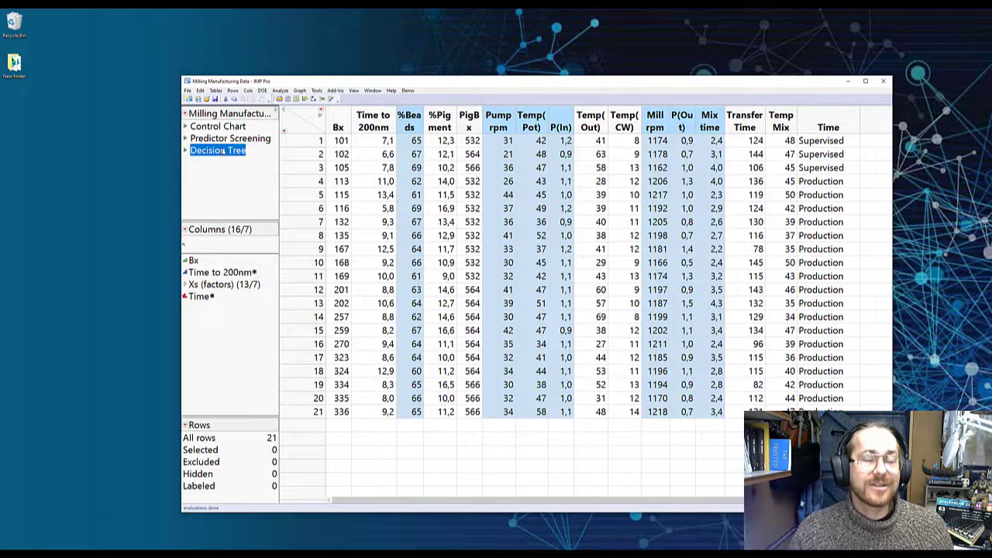
mouse_move(225, 155)
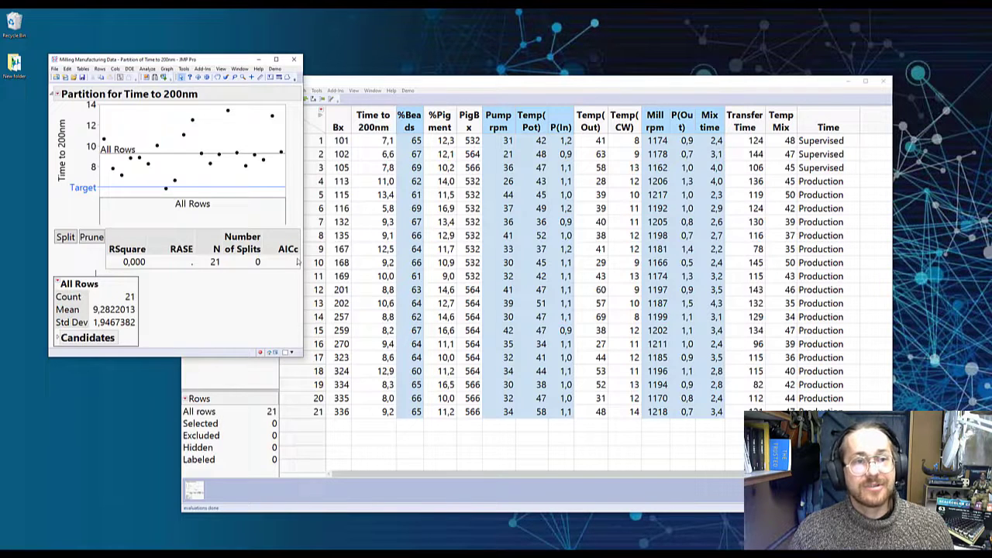
mouse_move(268, 90)
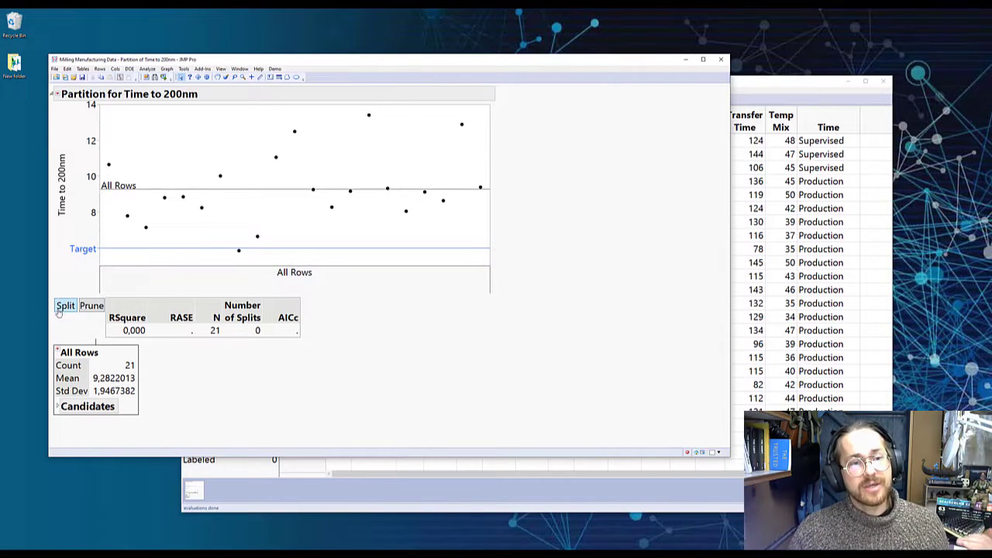
Step: Split the Time to 200nm partition tree once on %Beads at 64, then return to the data table
left_click(65, 306)
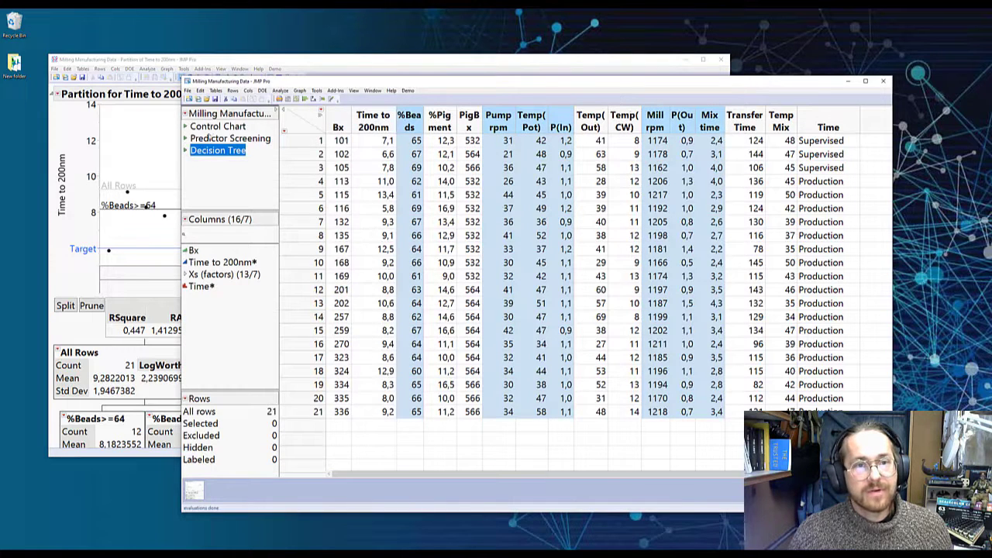
left_click(230, 138)
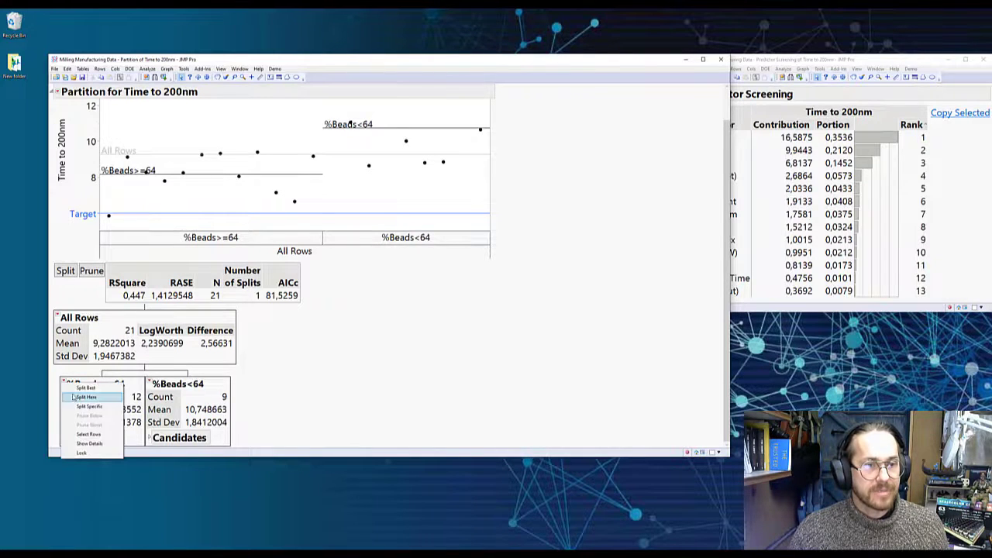
Step: Close the Partition and Predictor Screening reports, leaving the milling data table
left_click(86, 397)
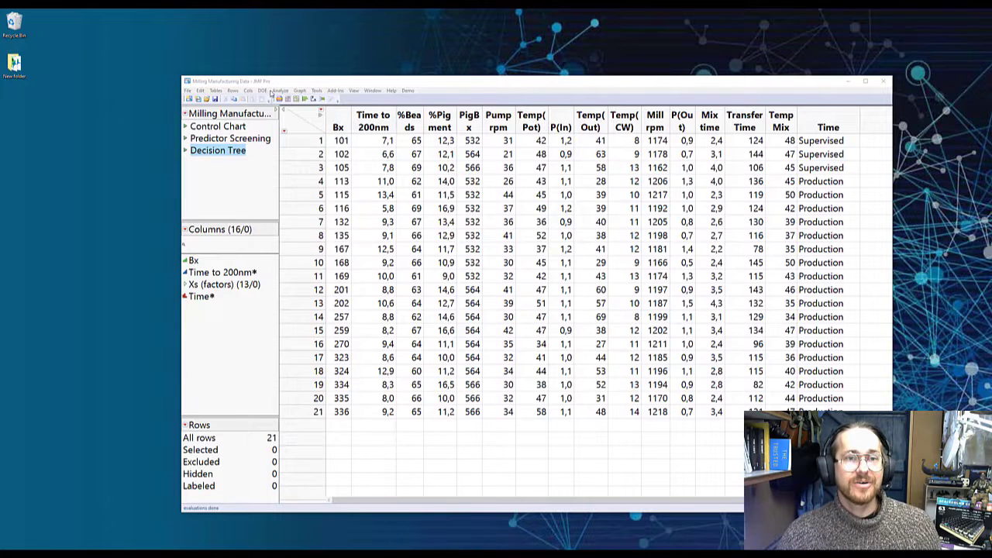
Step: Run the Control Chart script for Time to 200nm and remove the Moving Range chart
left_click(279, 90)
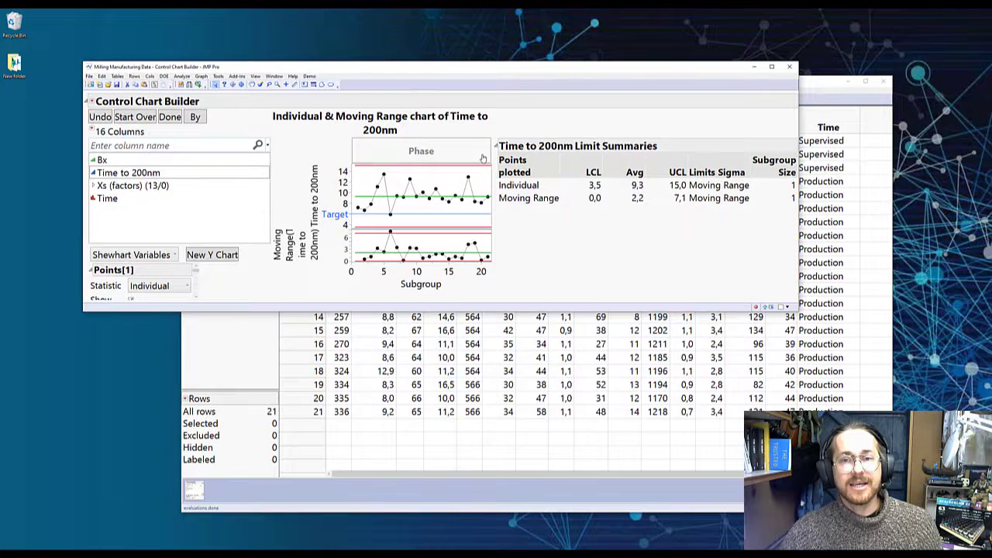
mouse_move(533, 124)
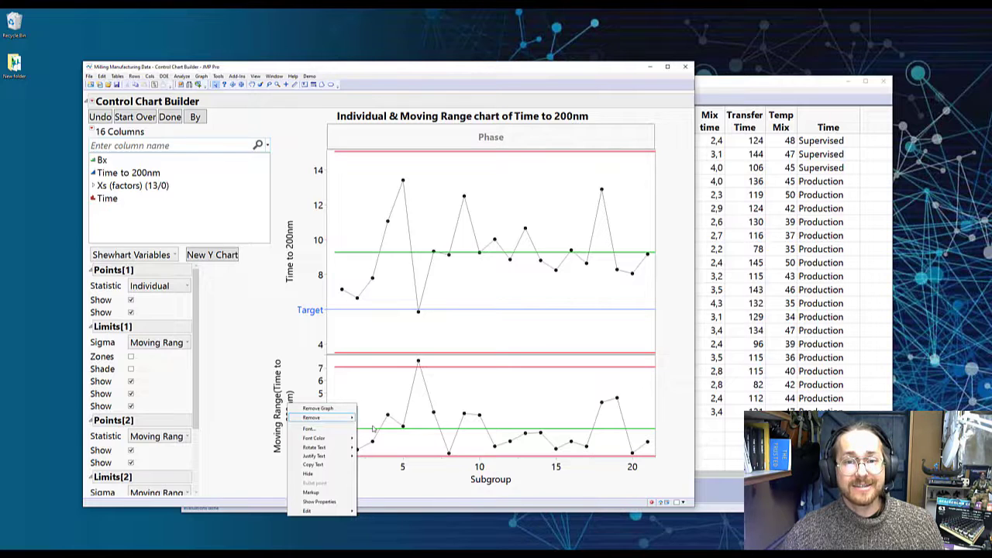
left_click(316, 410)
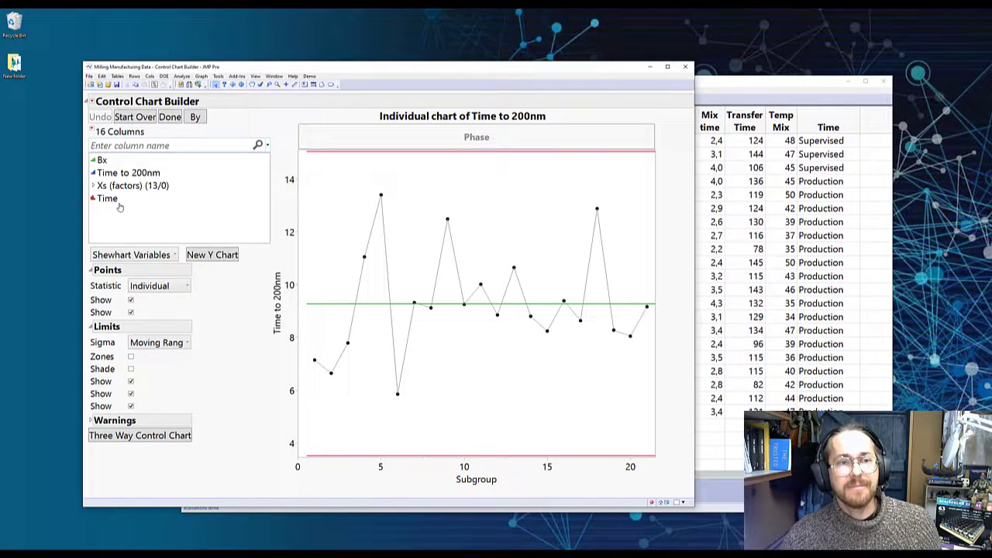
Step: Phase the Individual chart by Time and shade its sigma zones via the Limits options
left_click(107, 199)
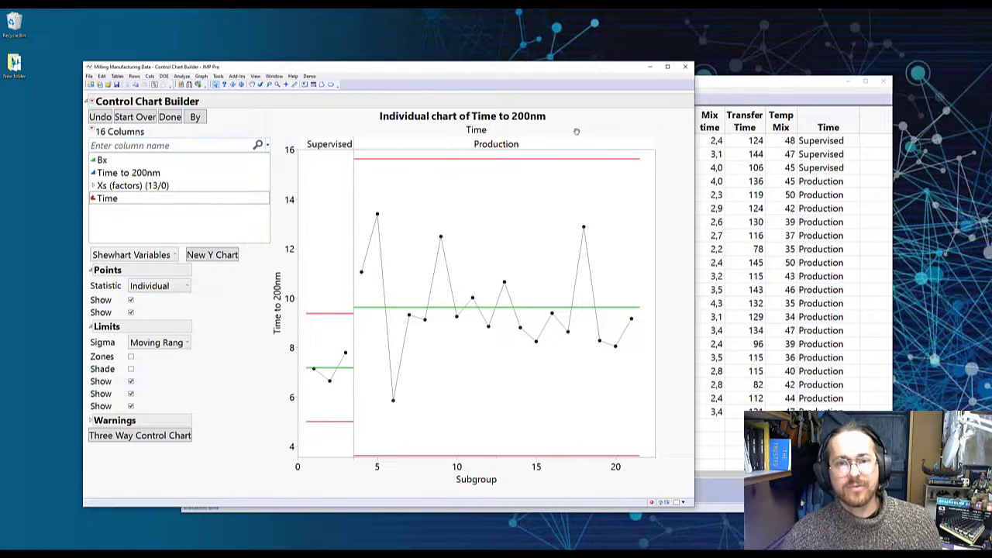
mouse_move(487, 287)
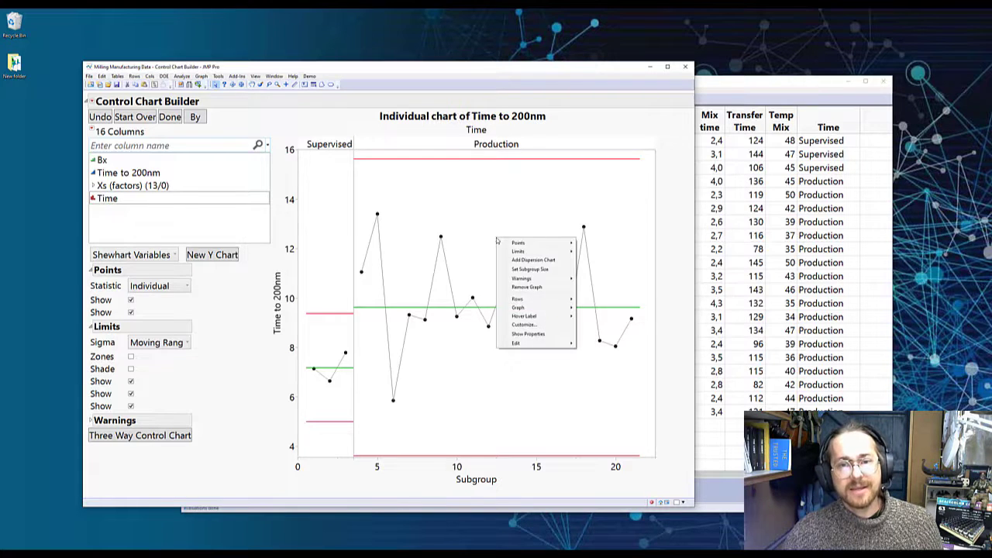
left_click(518, 251)
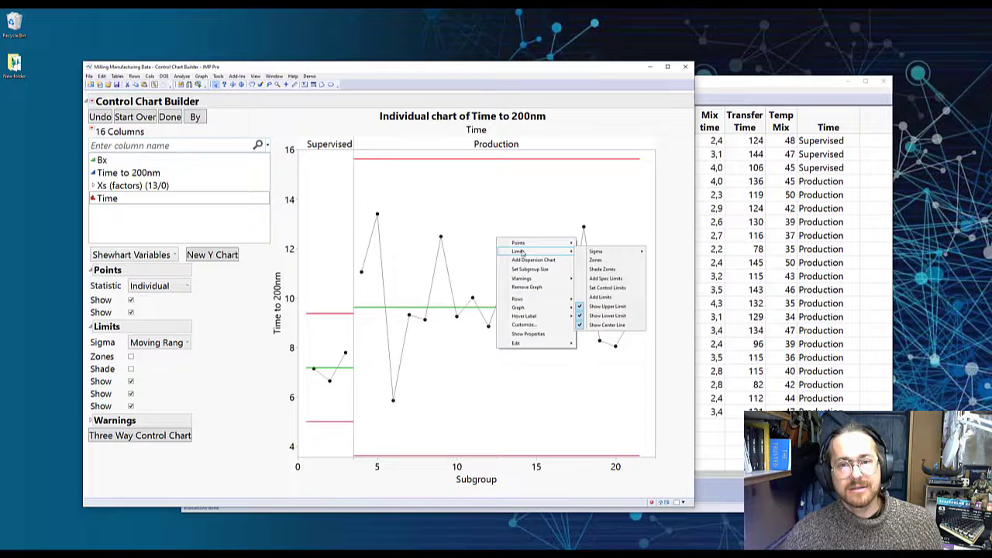
mouse_move(601, 270)
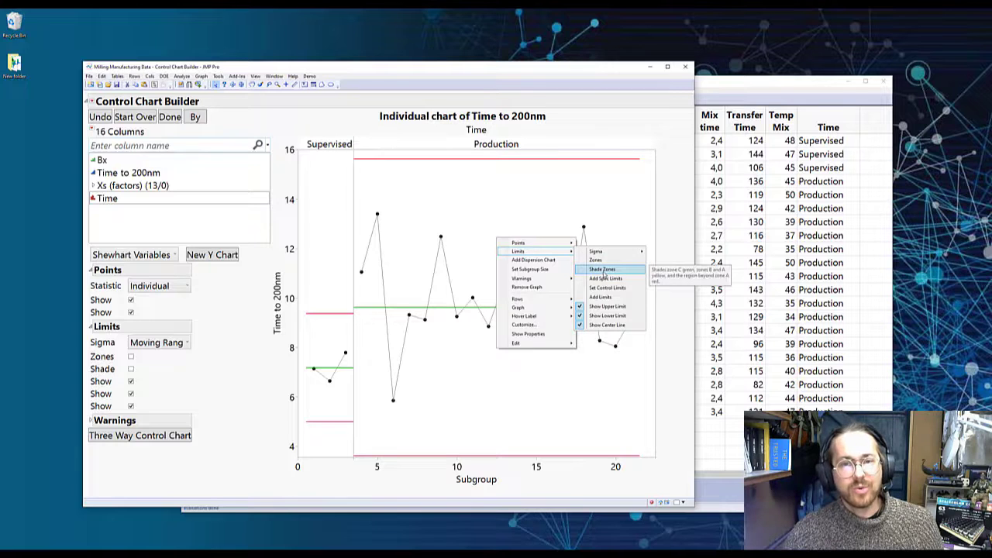
left_click(602, 270)
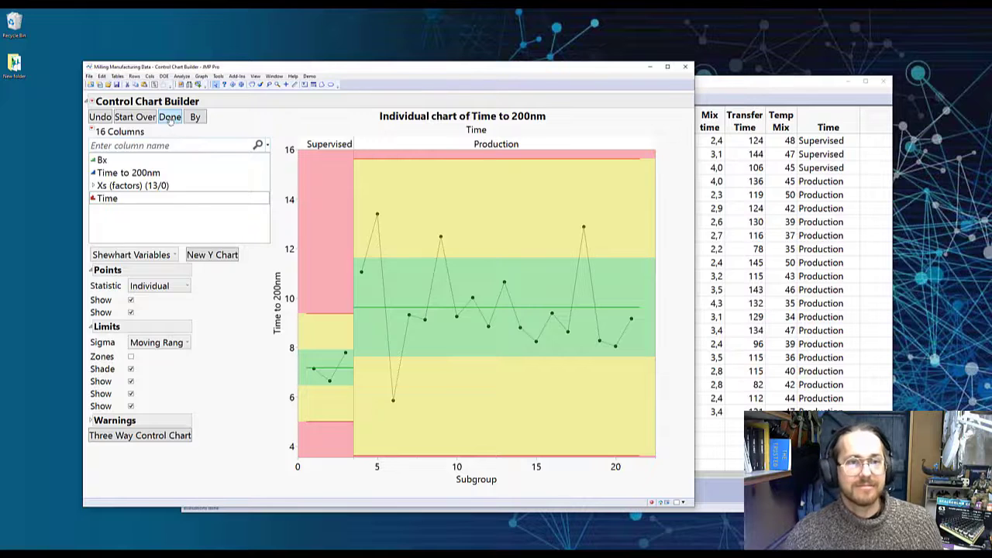
Step: Finish the control chart with Done and close the Control Chart Builder window
left_click(170, 117)
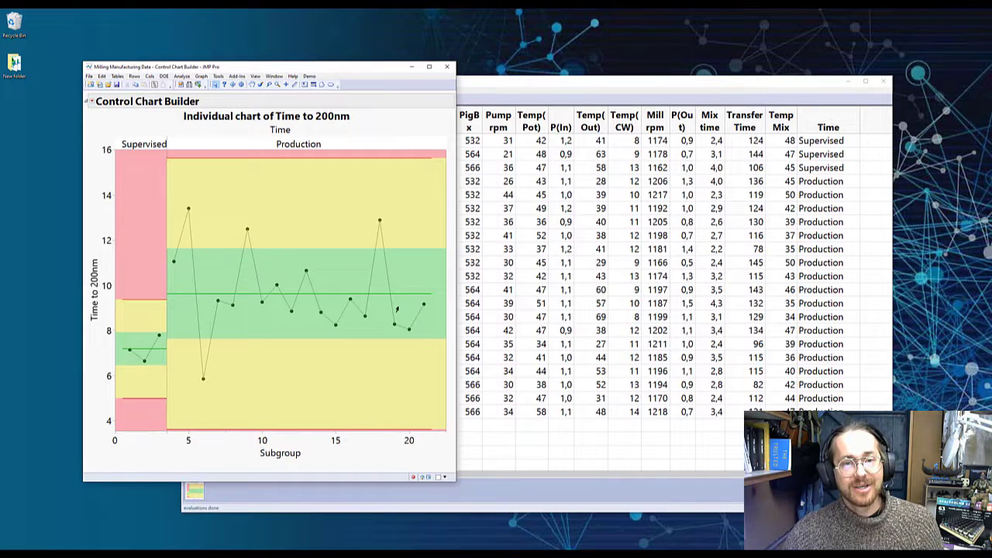
mouse_move(364, 273)
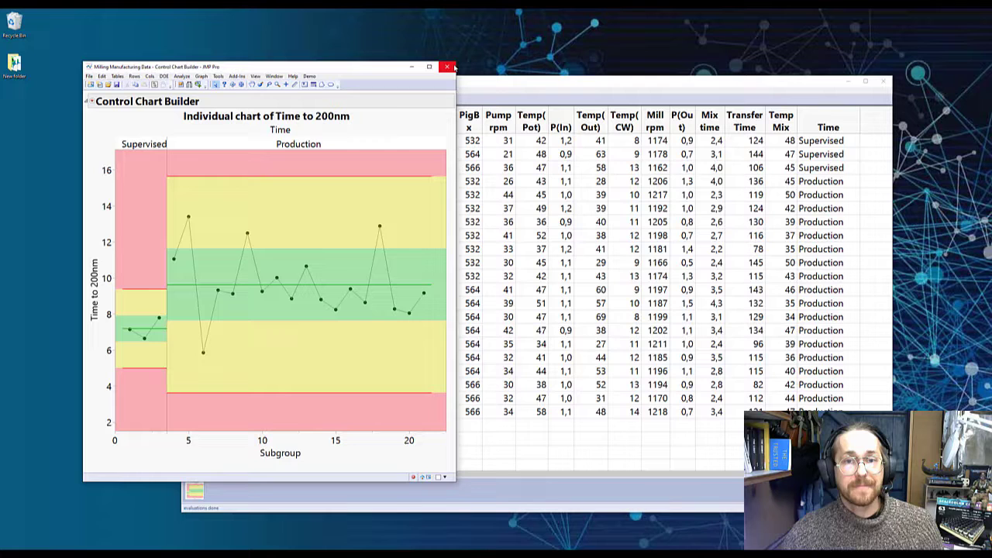
left_click(447, 67)
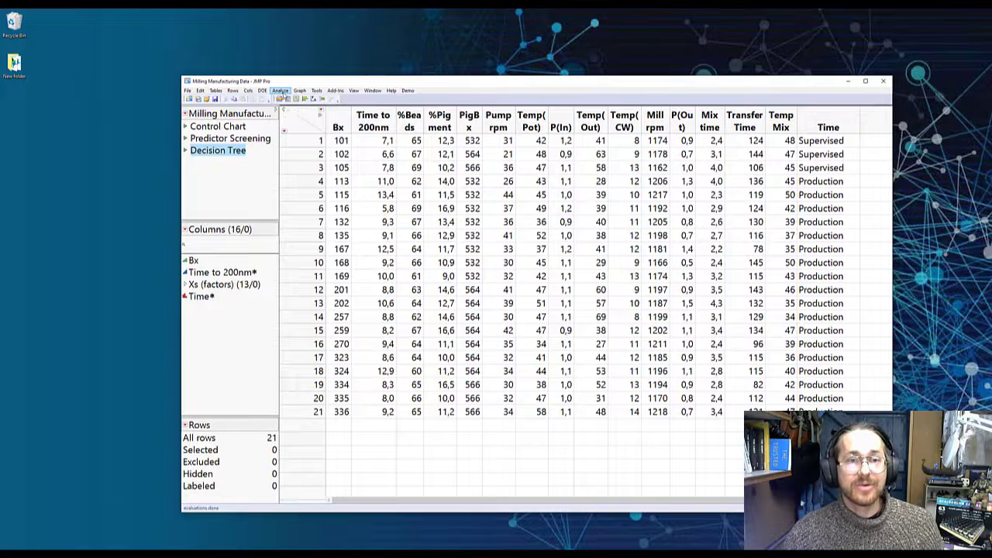
left_click(279, 90)
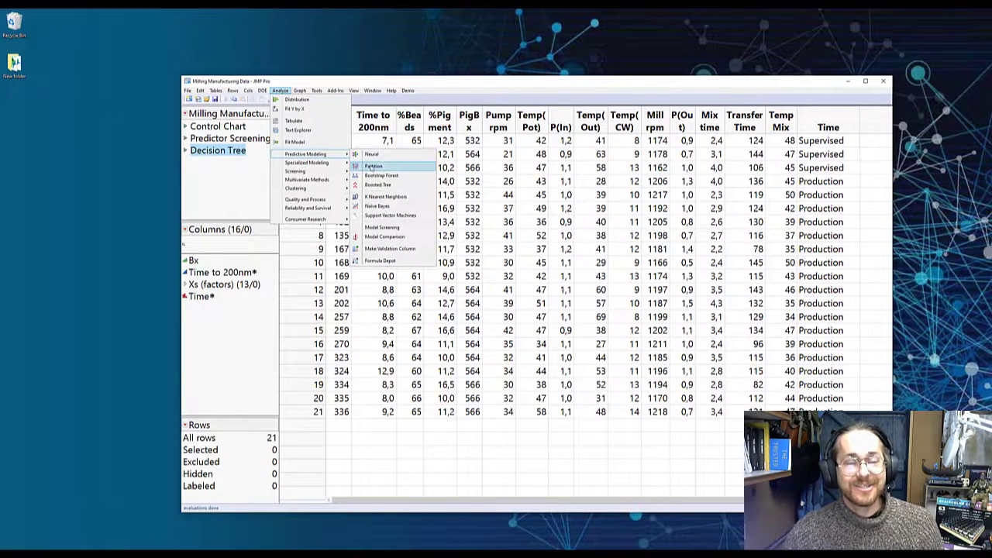
left_click(375, 166)
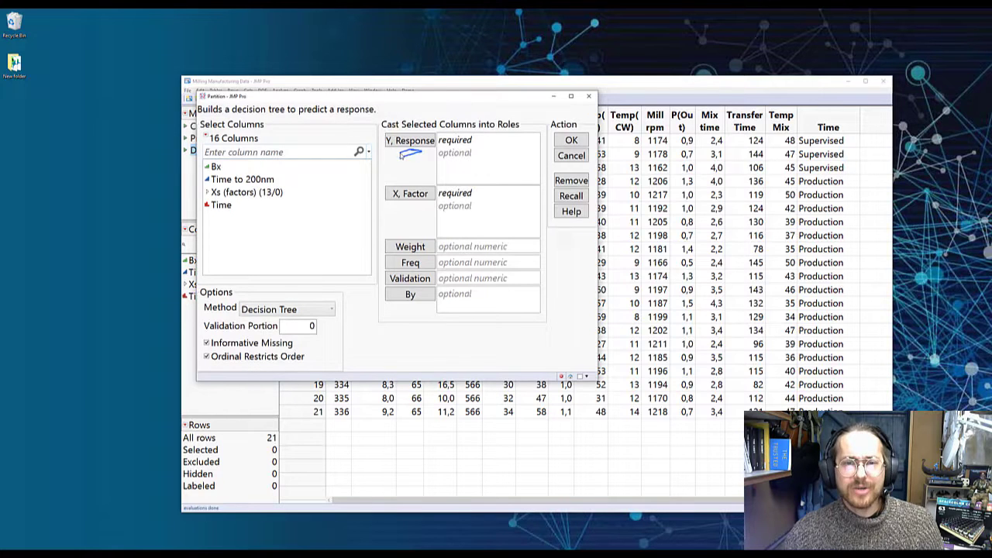
left_click(242, 180)
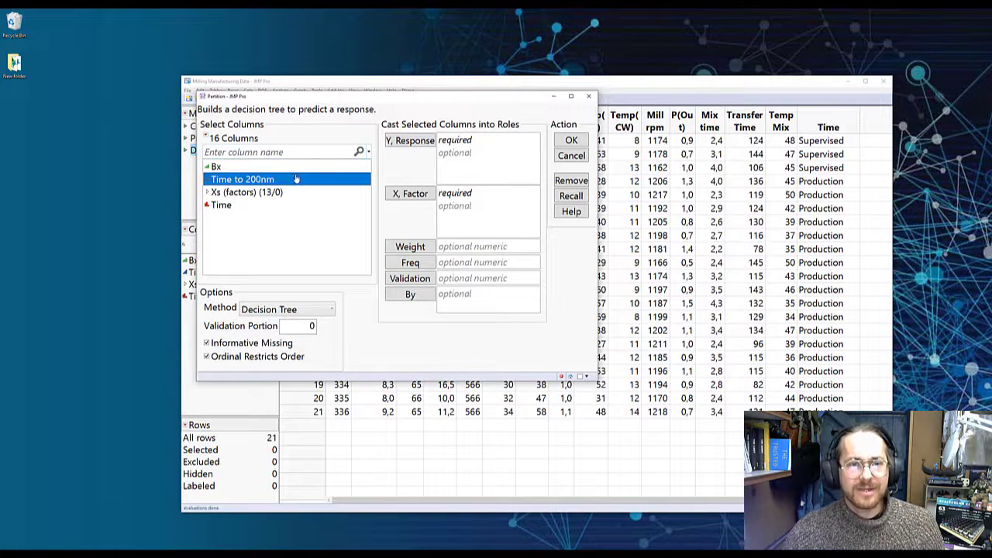
left_click(410, 140)
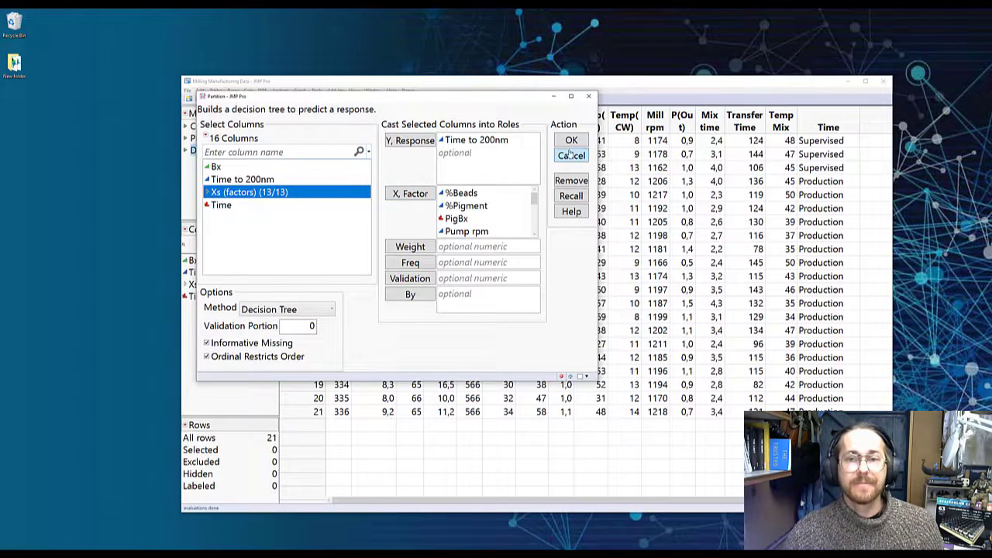
left_click(570, 140)
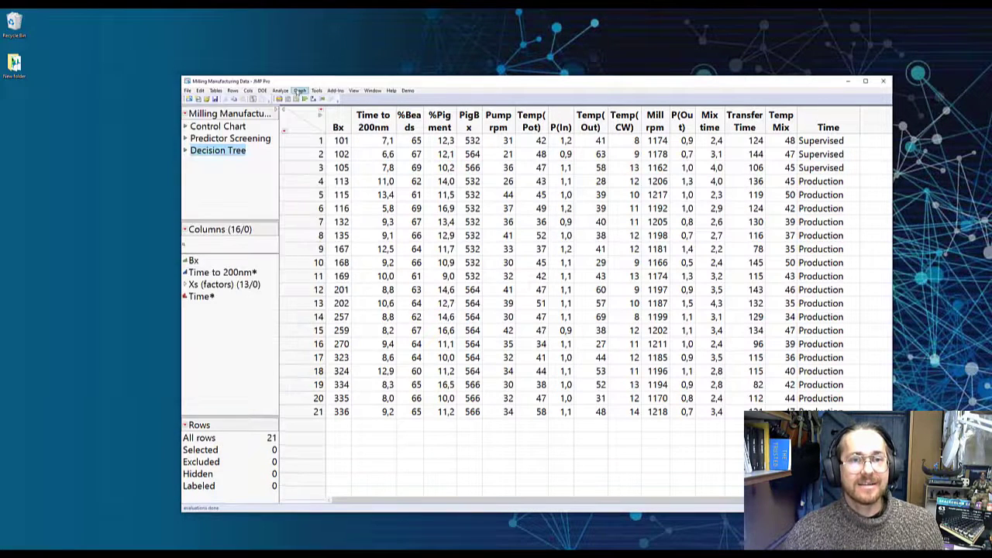
left_click(280, 90)
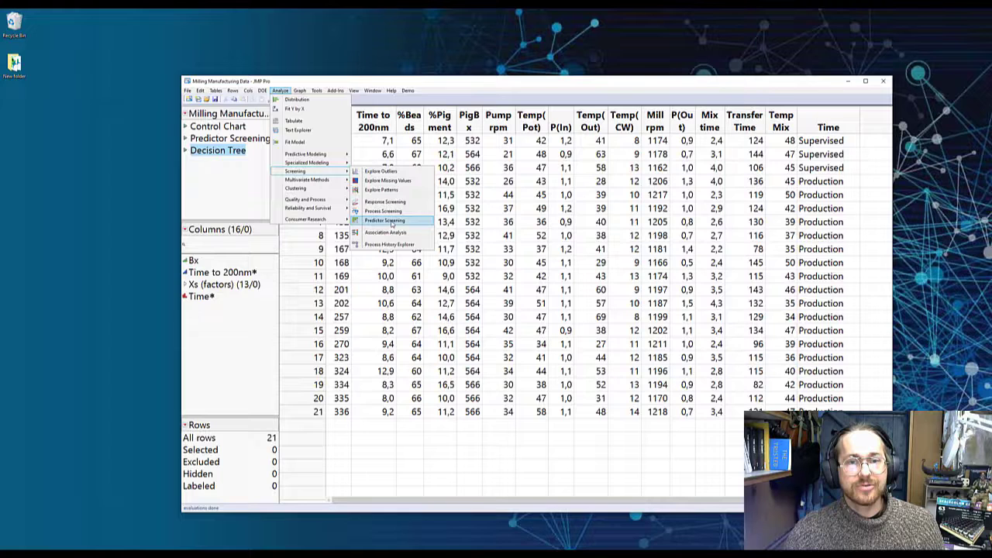
Step: Run Analyze > Screening > Predictor Screening with Time to 200nm as Y and Xs (factors) as X
left_click(385, 220)
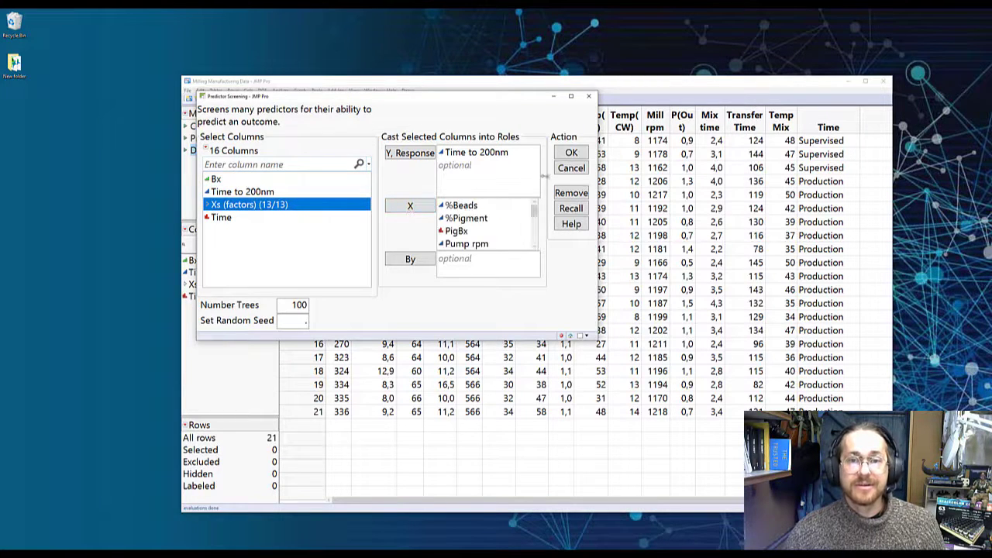
left_click(570, 152)
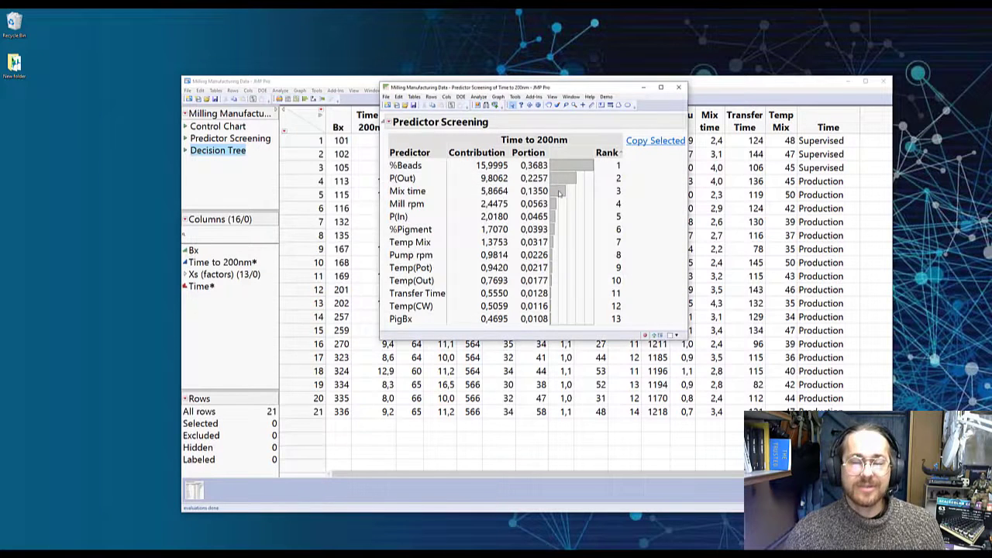
mouse_move(608, 229)
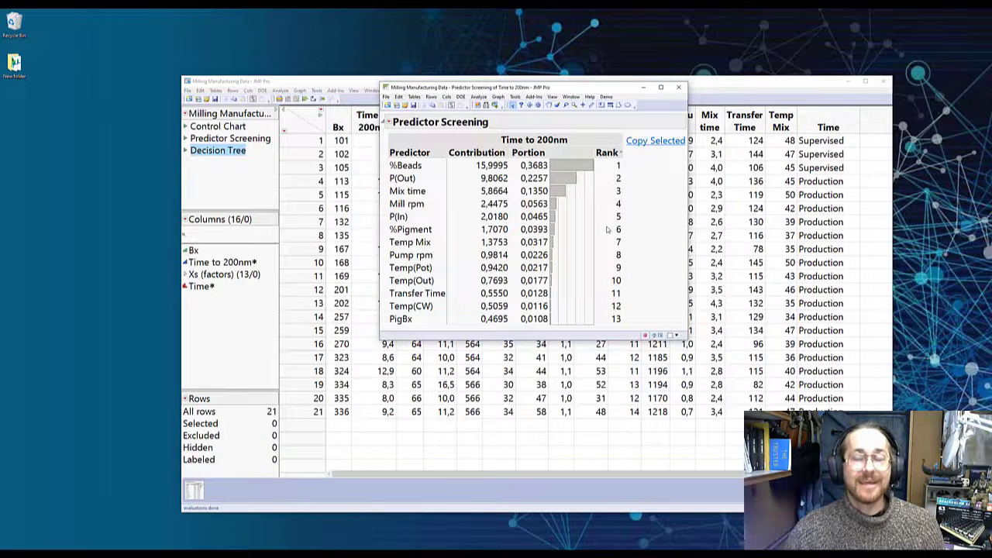